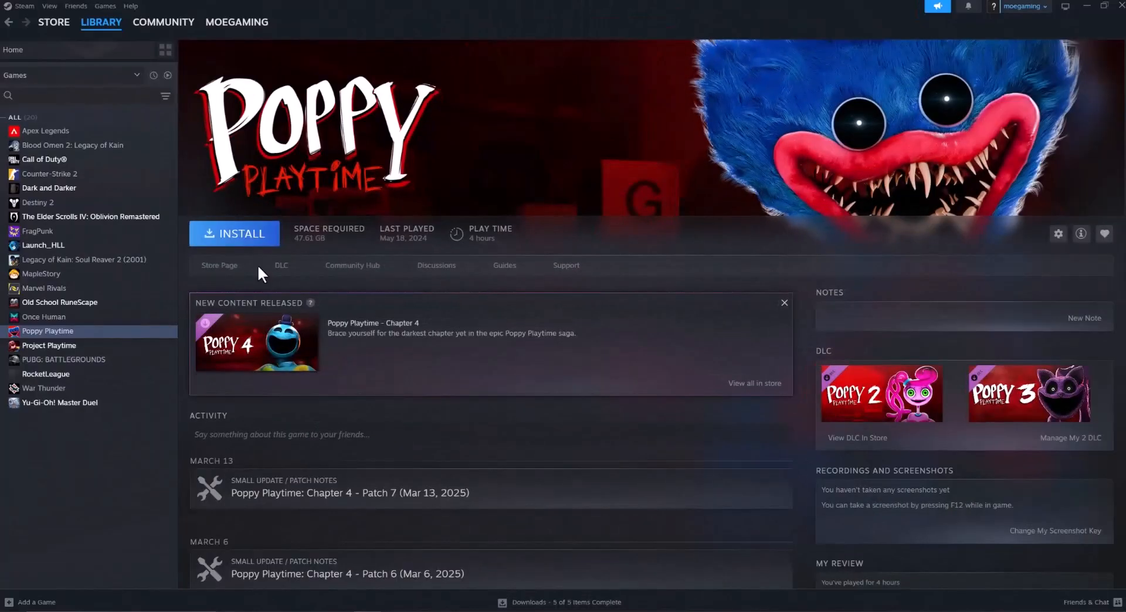
{"action": "mouse_move", "coordinate": [129, 308]}
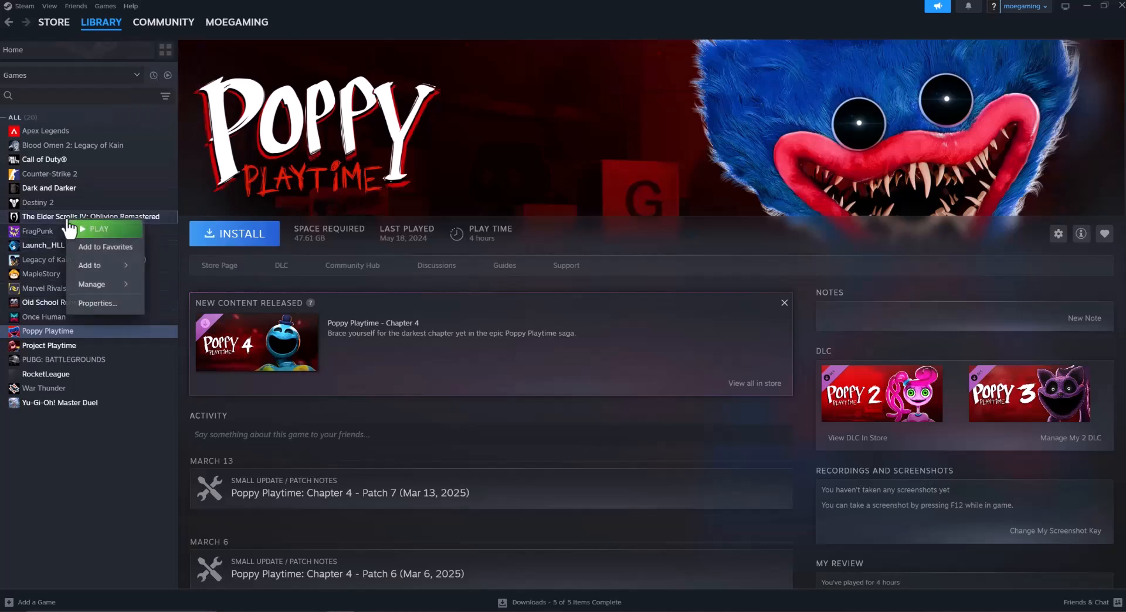
Bring up the Steam properties of The Elder Scrolls IV: Oblivion Remastered
{"action": "left_click", "coordinate": [96, 302]}
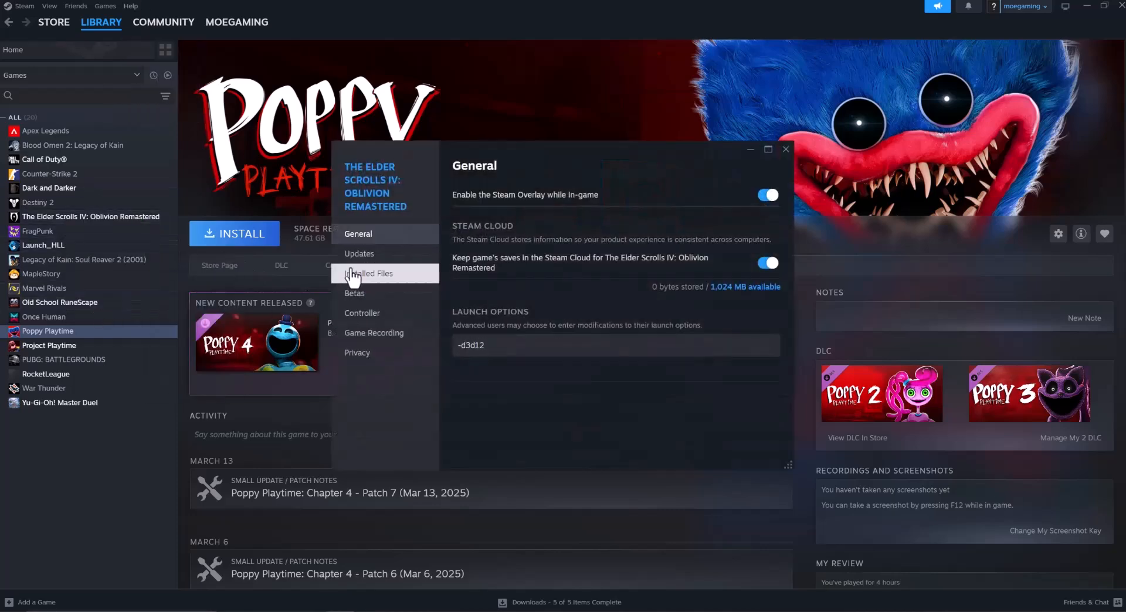
Show the Installed Files section of Oblivion Remastered's properties
{"action": "left_click", "coordinate": [369, 273]}
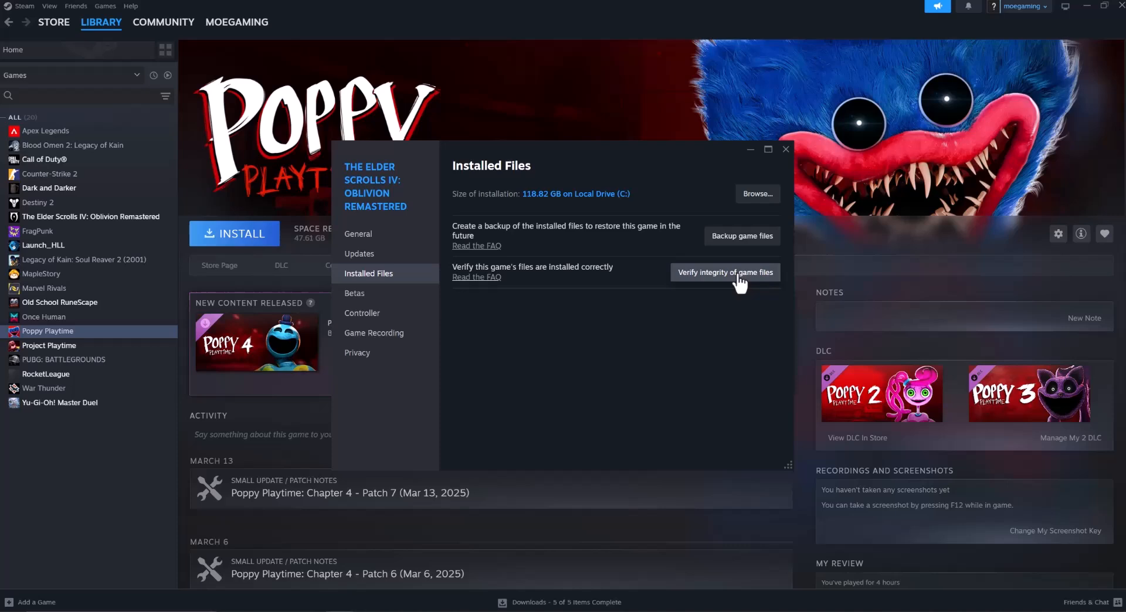
{"action": "mouse_move", "coordinate": [744, 277]}
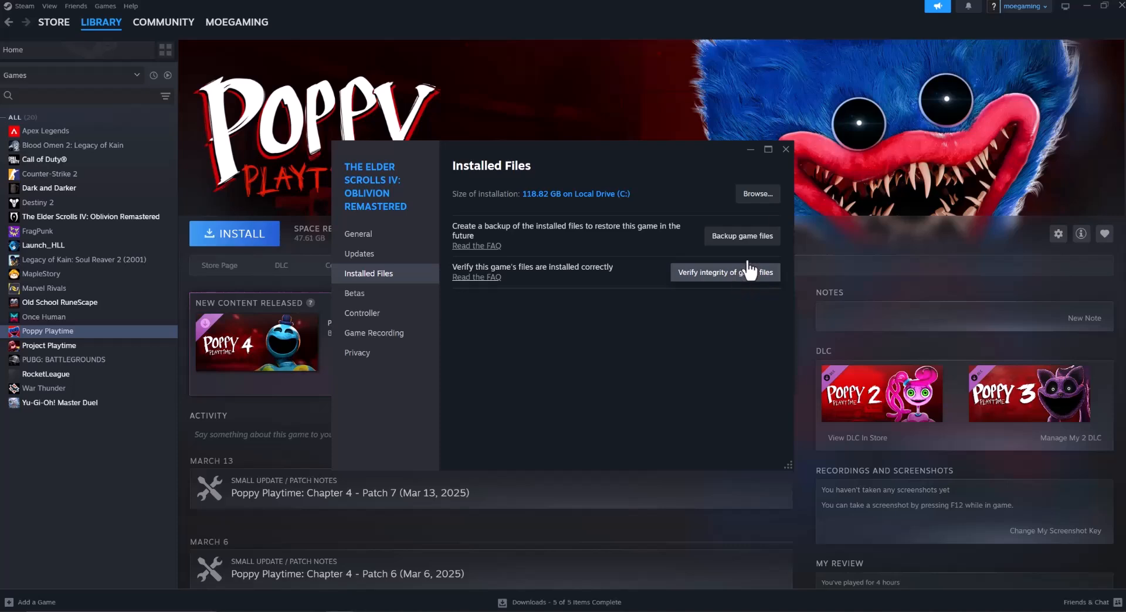
Browse to the install folder and view OblivionRemastered.exe's properties for administrator compatibility
{"action": "left_click", "coordinate": [757, 194]}
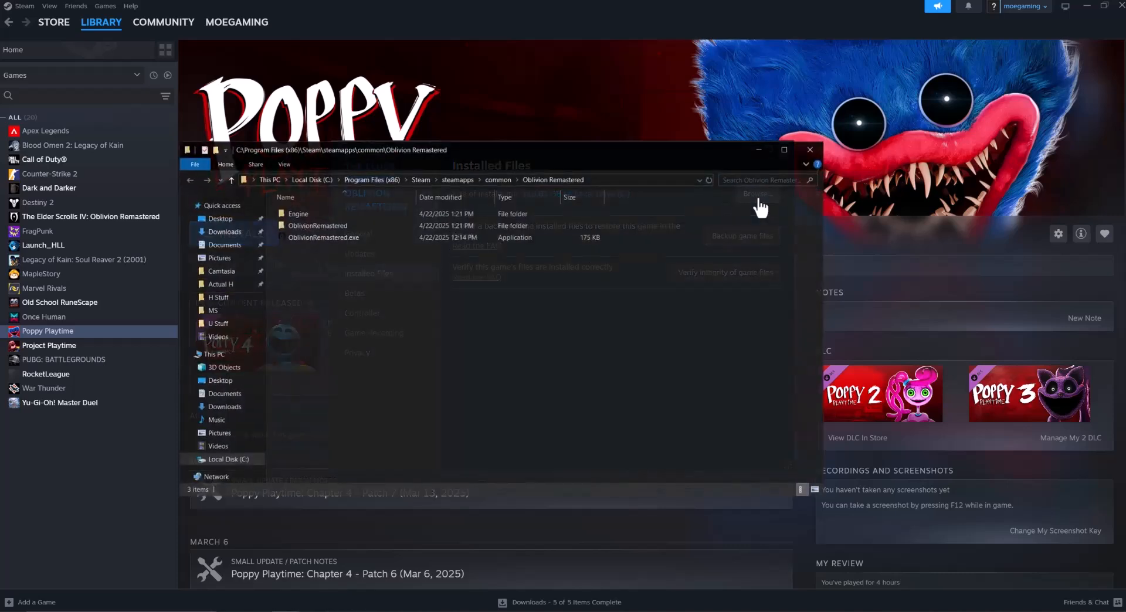
{"action": "right_click", "coordinate": [323, 237]}
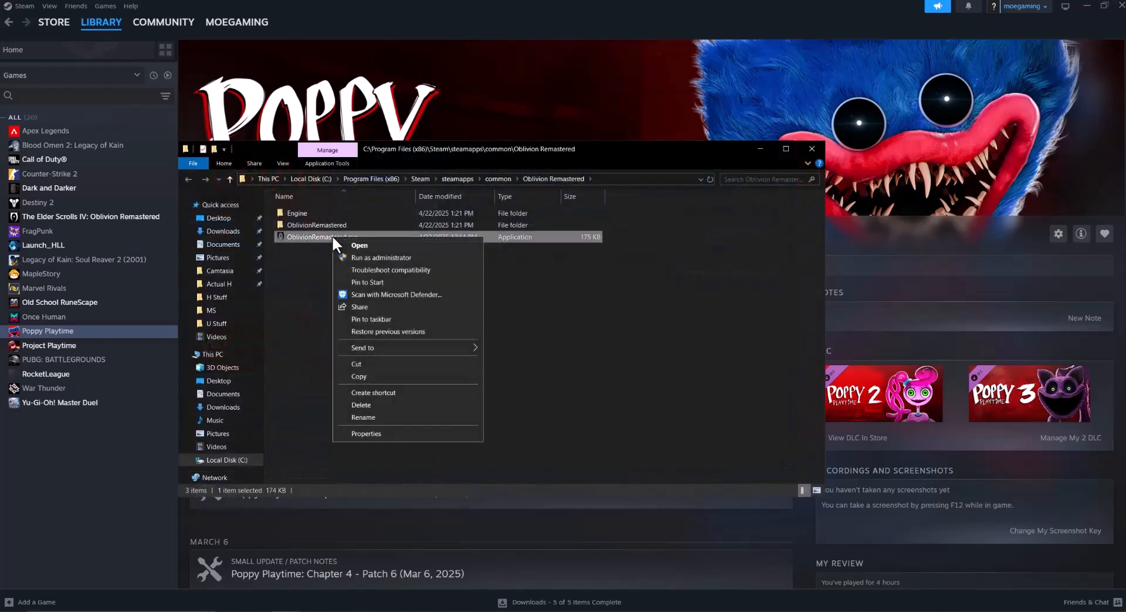
{"action": "left_click", "coordinate": [366, 434]}
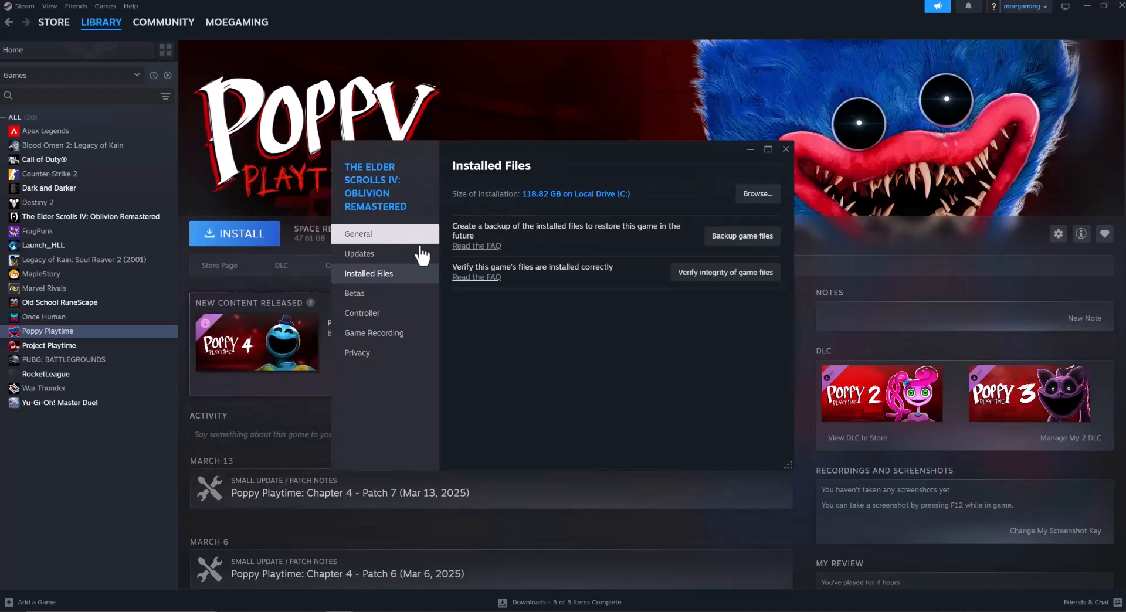
{"action": "left_click", "coordinate": [785, 149]}
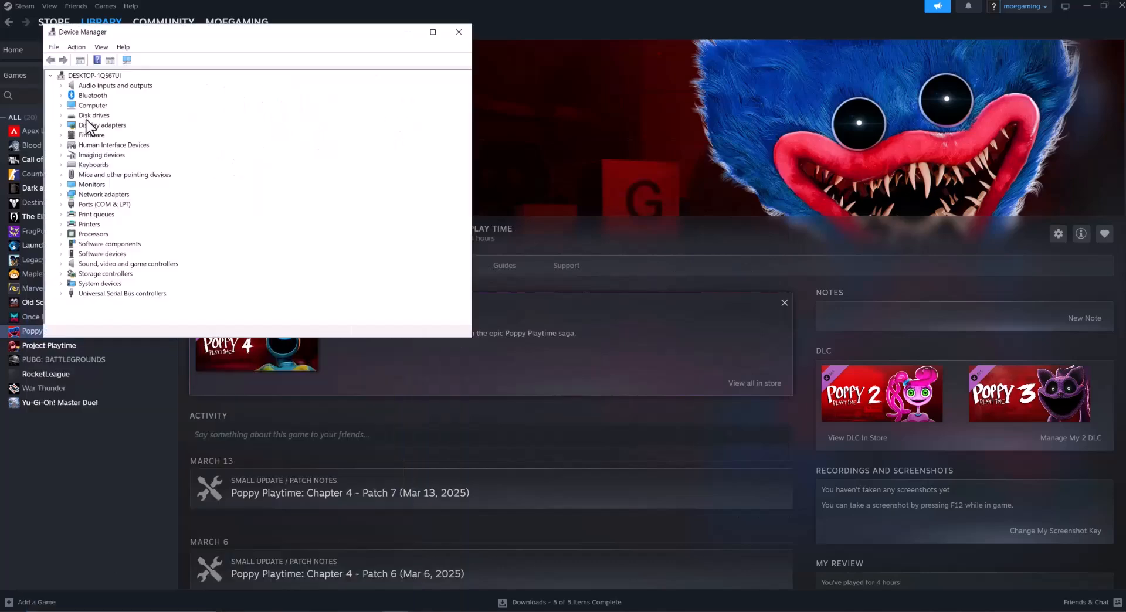
Expand Display adapters to reach the NVIDIA GeForce GTX 1080 Ti
{"action": "left_click", "coordinate": [103, 124]}
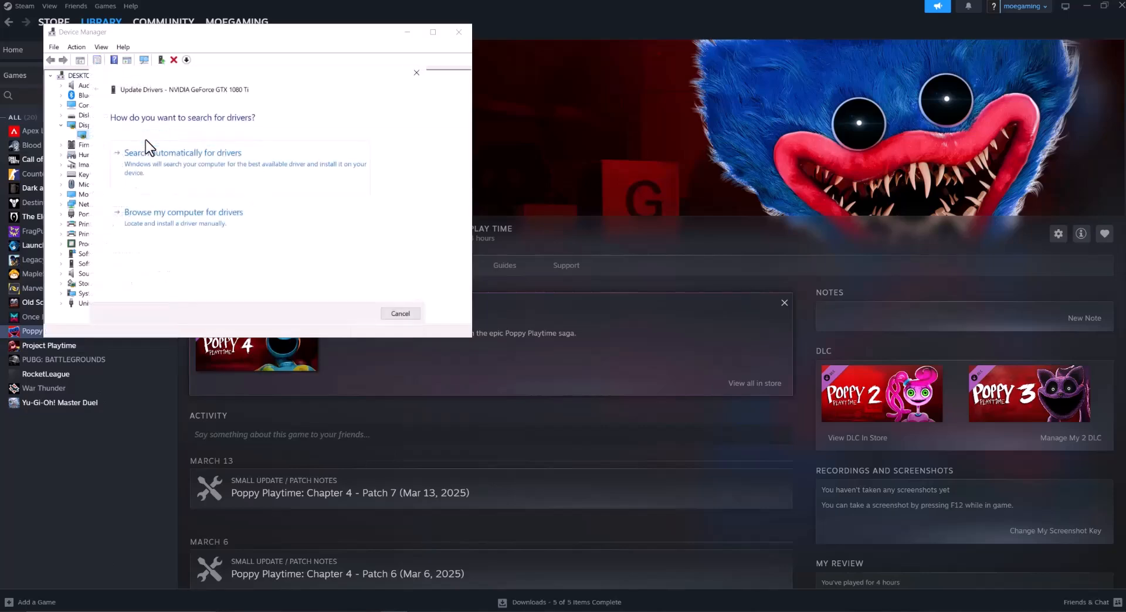
{"action": "mouse_move", "coordinate": [244, 99]}
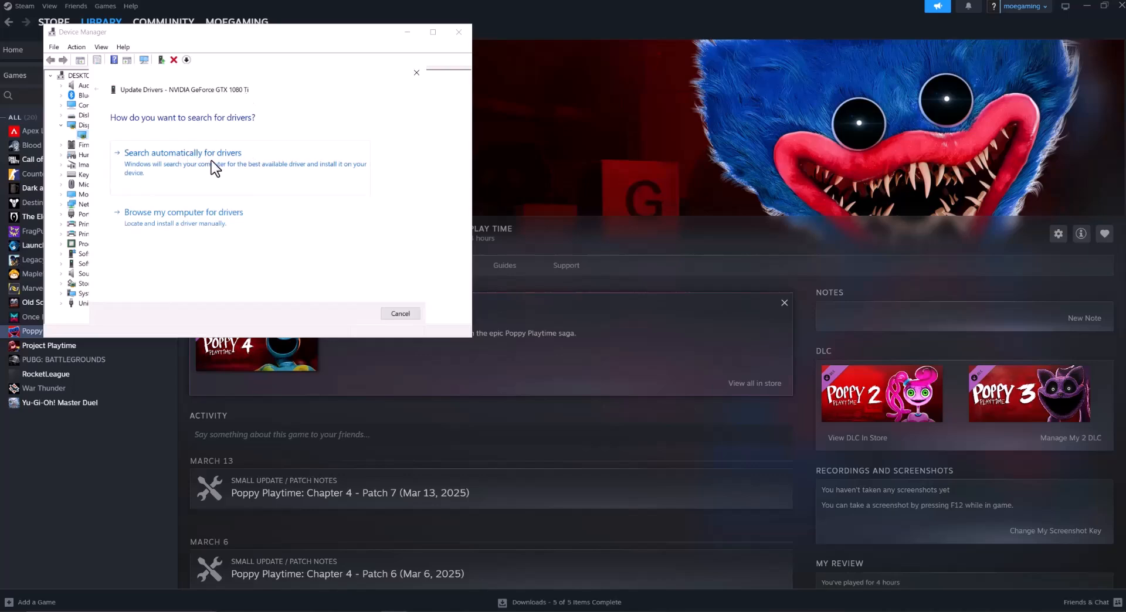
{"action": "mouse_move", "coordinate": [196, 108]}
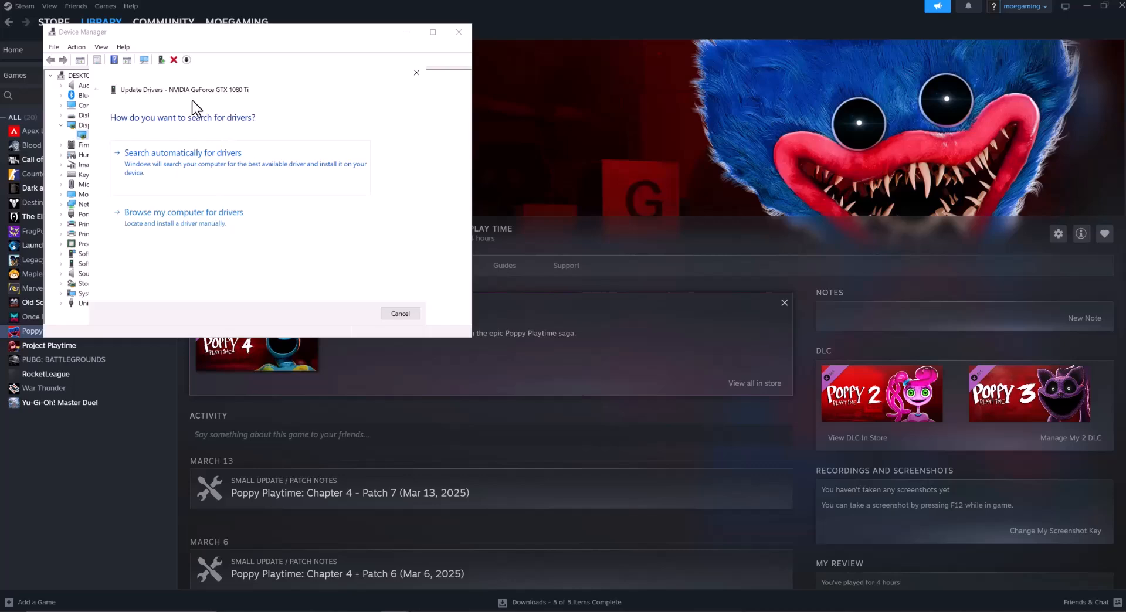
{"action": "mouse_move", "coordinate": [260, 99]}
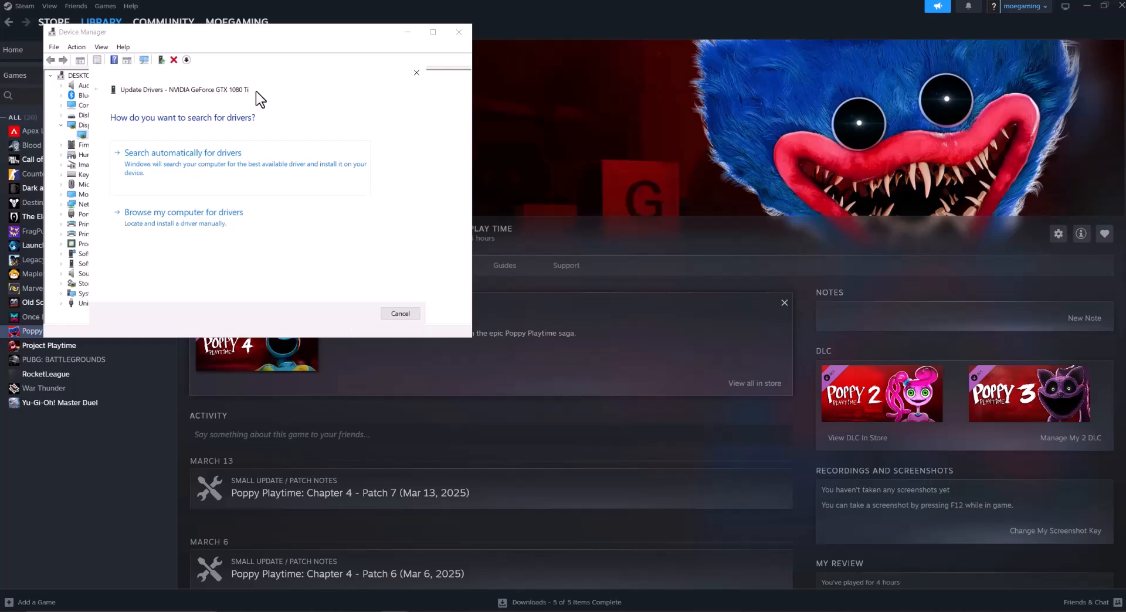
{"action": "mouse_move", "coordinate": [368, 309]}
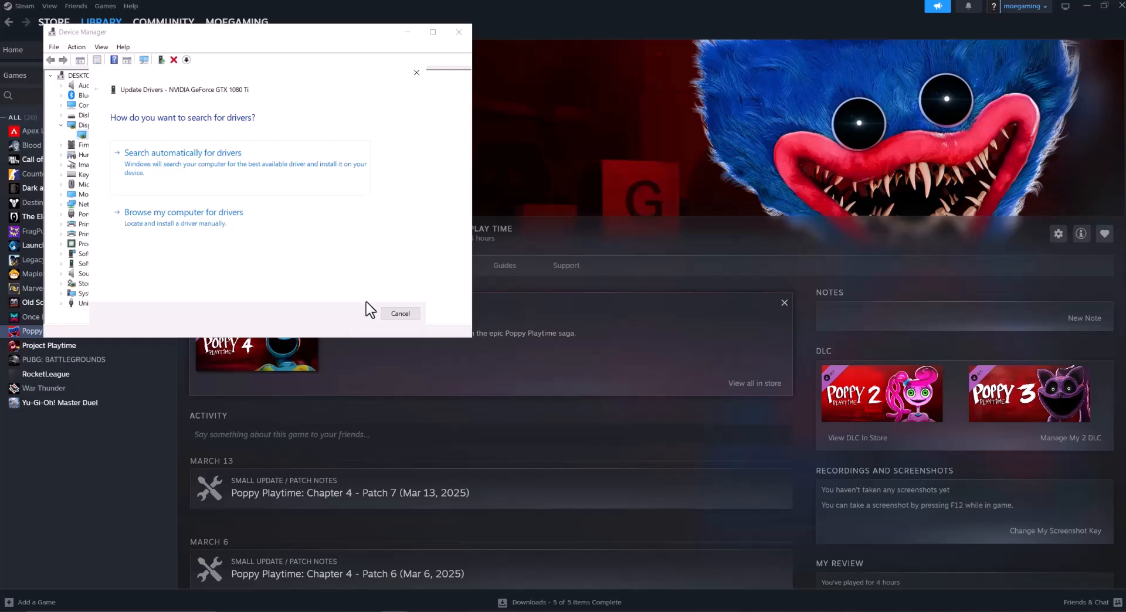